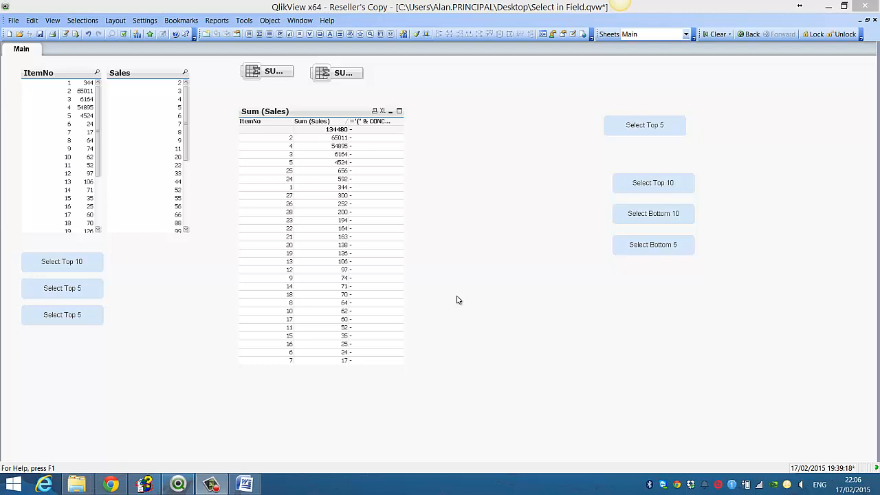
mouse_move(429, 284)
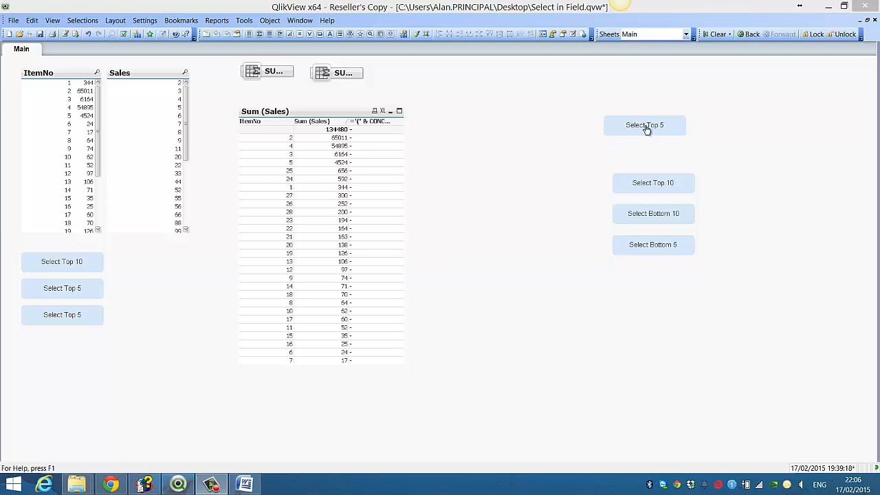
Step: Use the Select Top 5 button to select the five highest-selling ItemNo values
click(645, 124)
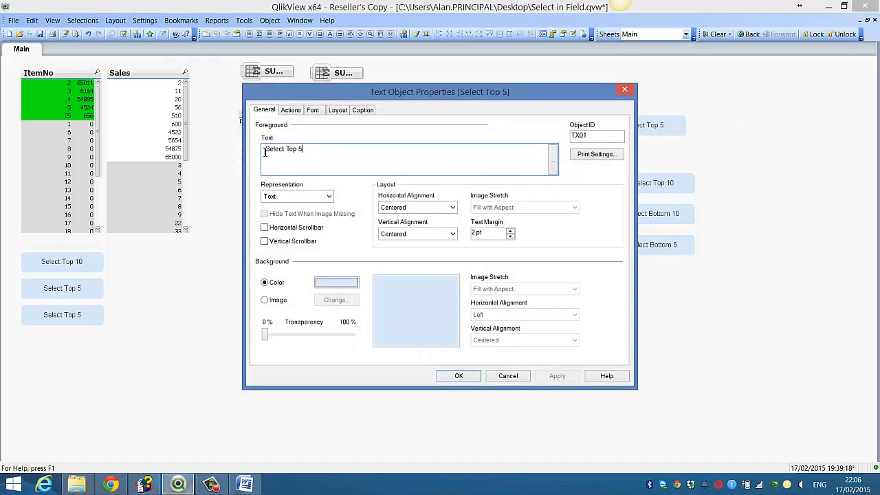
Step: Set the button label to ='Select Top 5' & SUM(Sales) so it shows the selection's sales total
text(=')
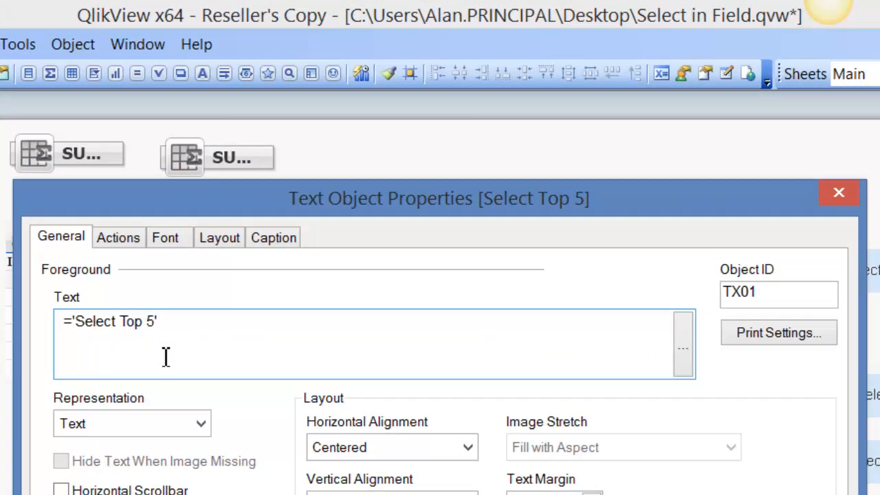
text(&)
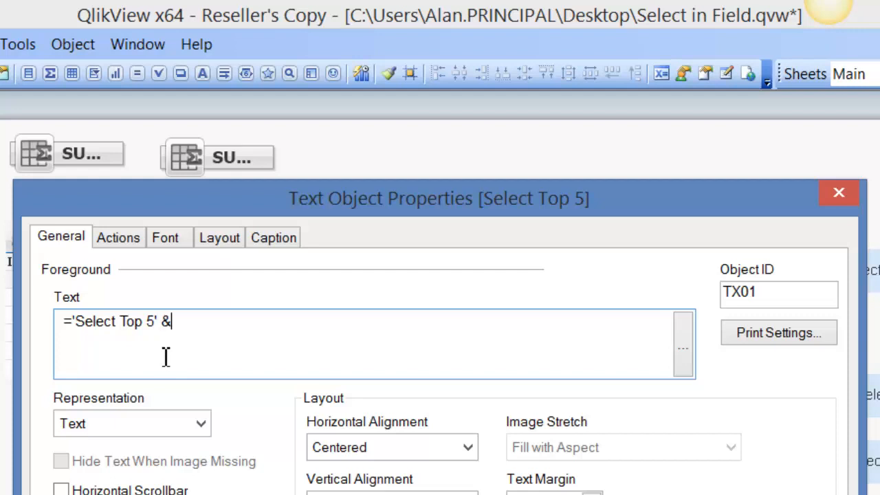
text(SUM)
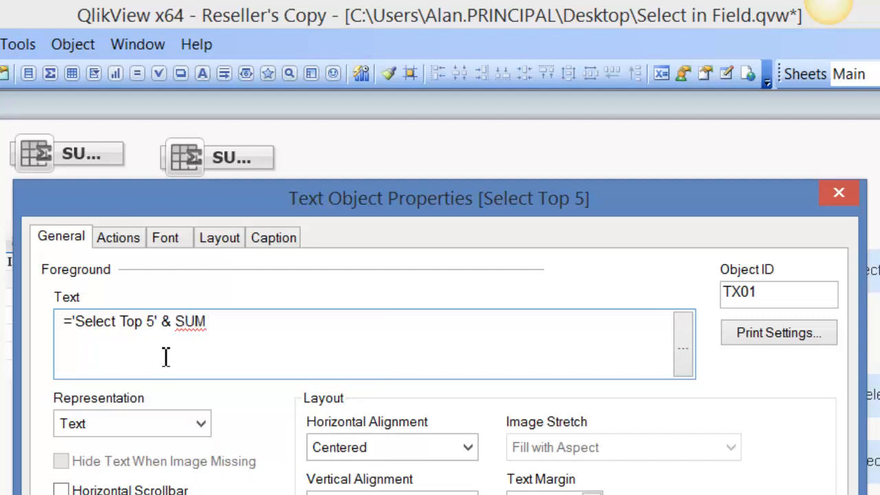
text((Sales)
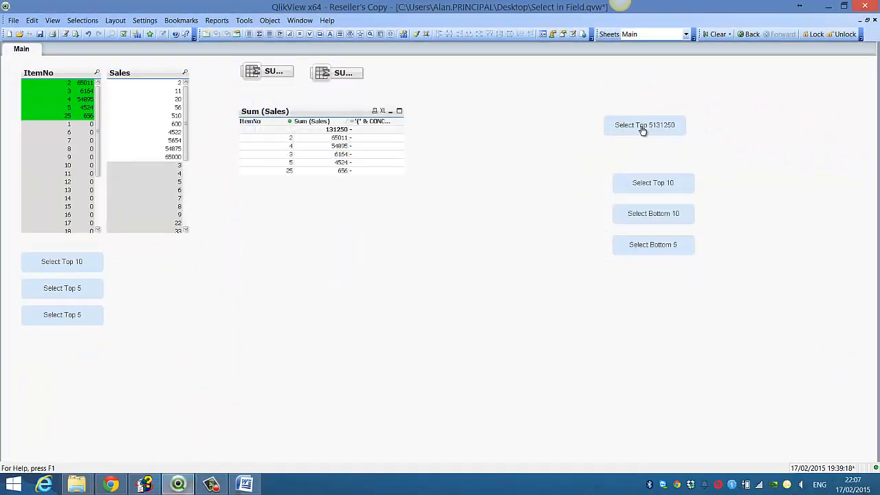
Step: Edit the label formula to ='Select Top 5 ' & '|' & SUM(Sales), adding a bar separator before the total
double_click(644, 123)
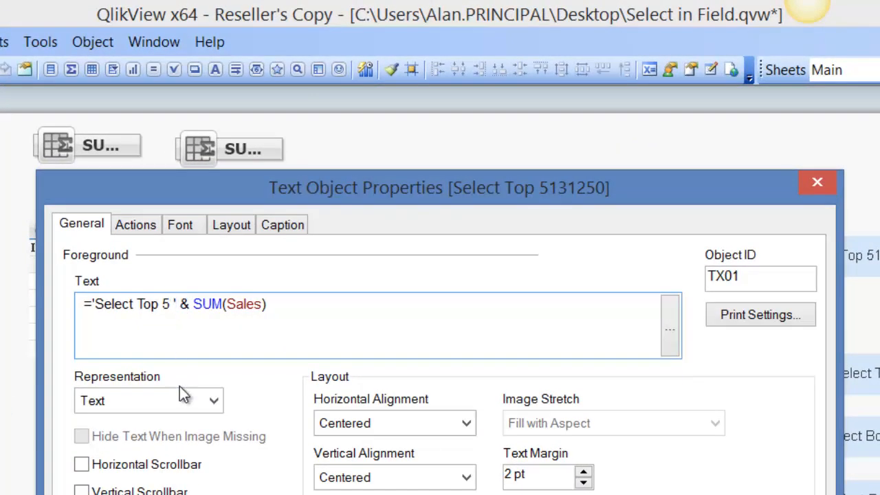
text(&)
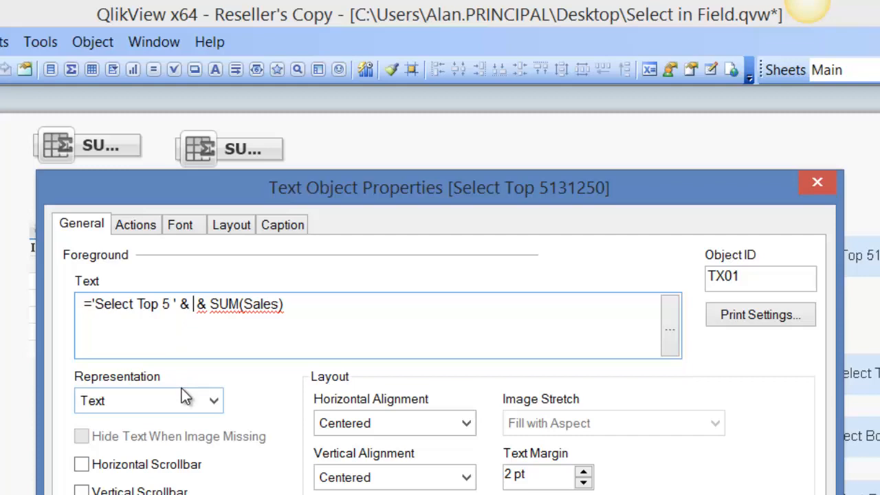
text(')
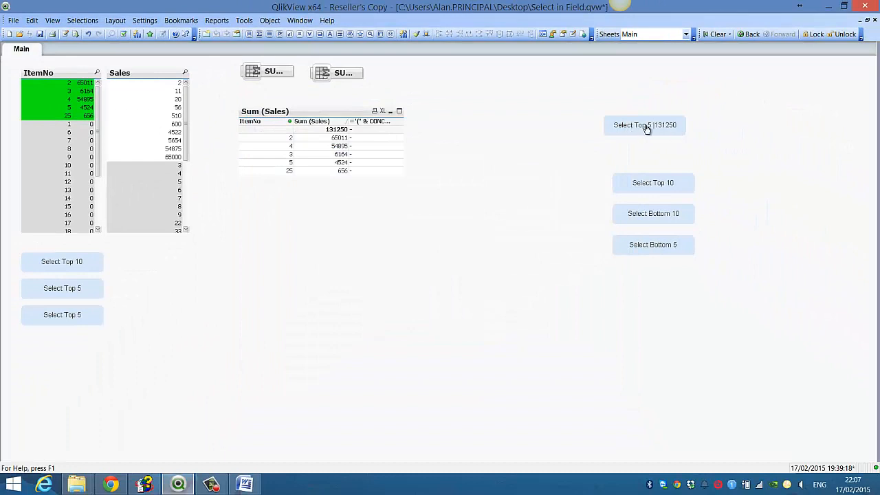
mouse_move(659, 136)
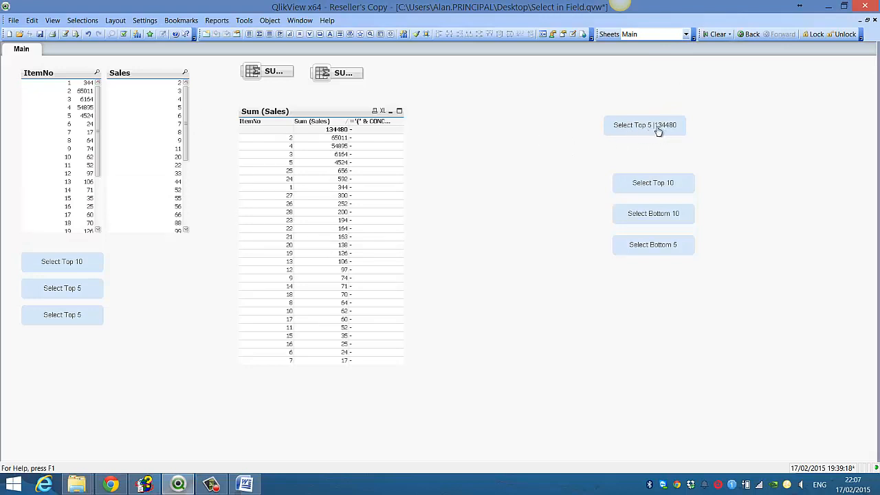
mouse_move(679, 132)
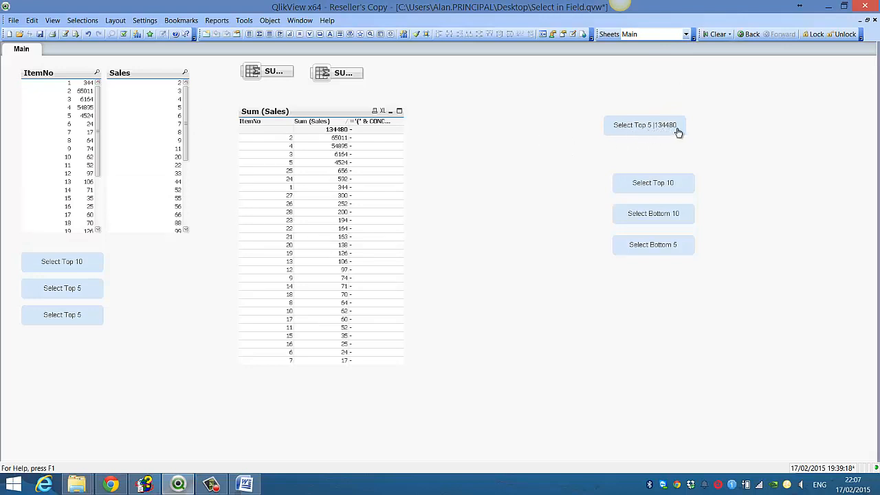
mouse_move(302, 148)
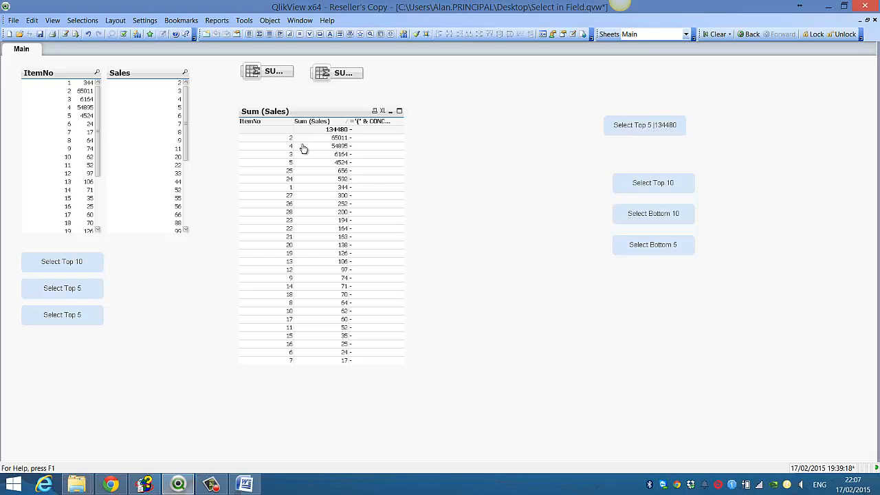
mouse_move(661, 129)
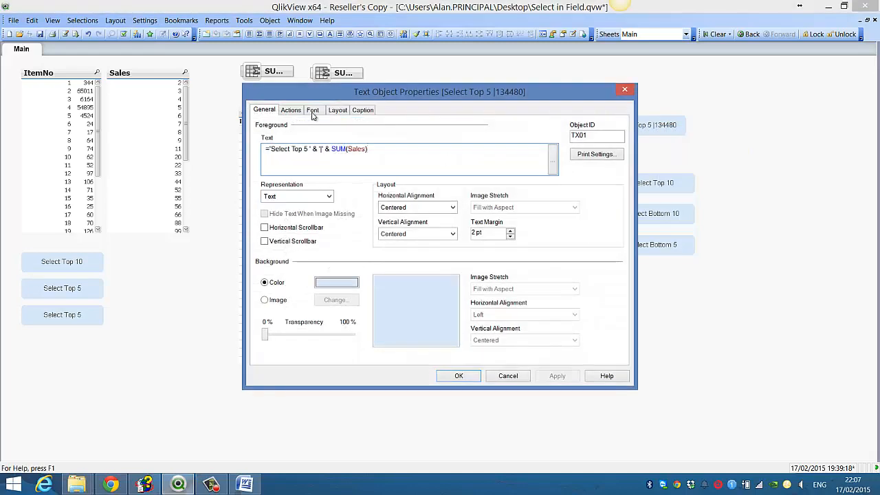
Step: Review the Select in Field action's search string and its IF(AGGR(RANK...)) top-five ranking condition
click(291, 110)
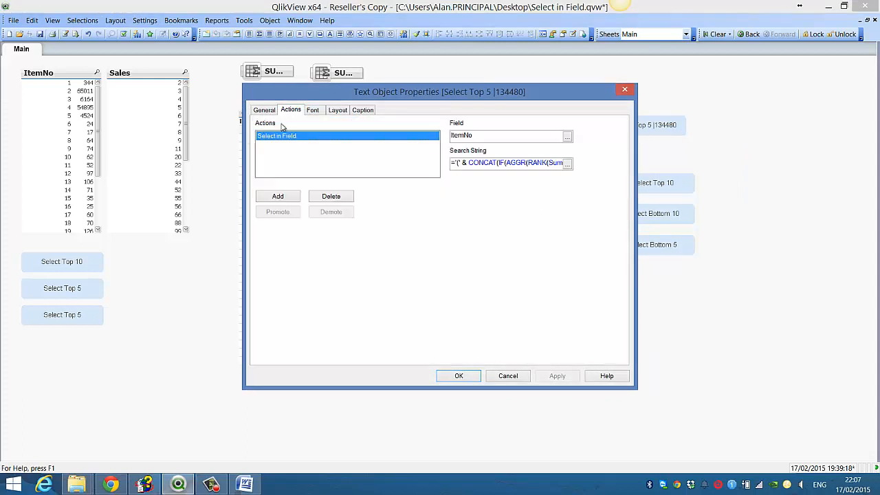
mouse_move(570, 165)
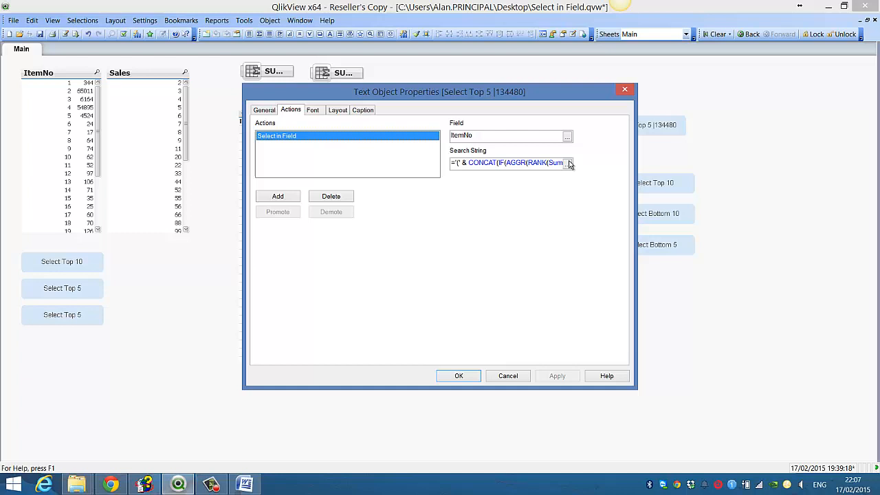
click(566, 162)
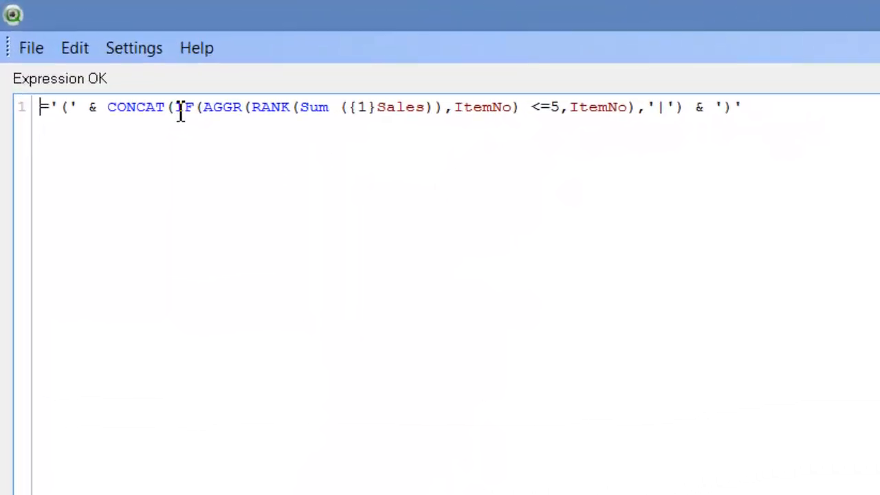
drag(176, 108, 419, 107)
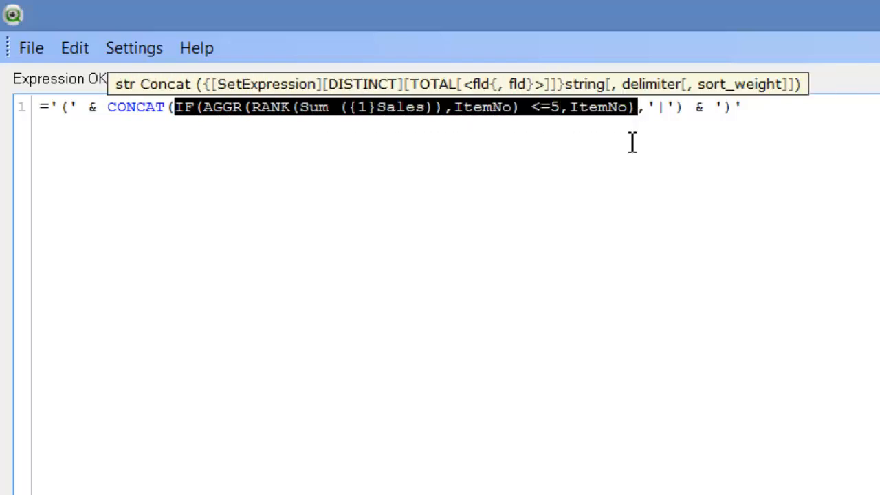
mouse_move(583, 431)
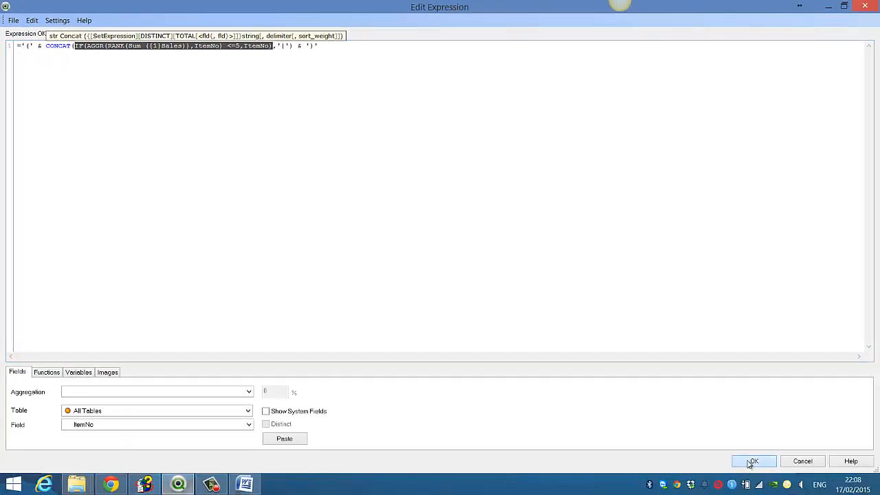
click(753, 460)
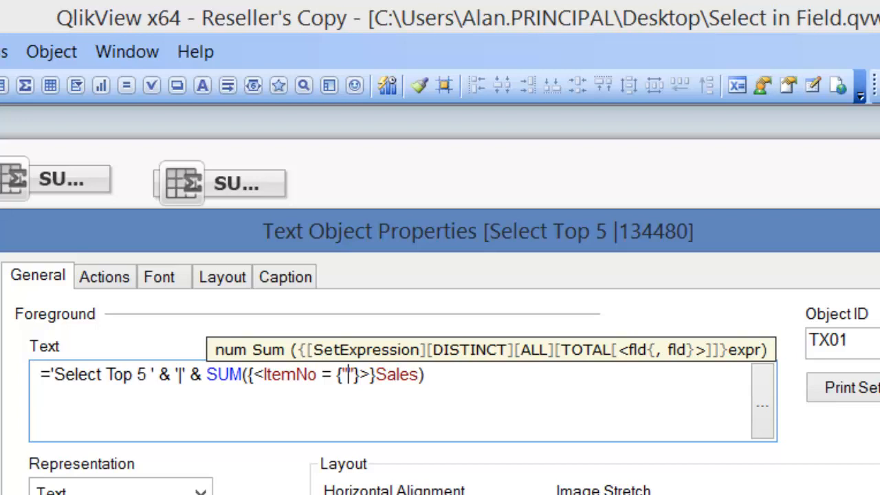
Step: Restrict the label's sum to ItemNo values ranked top five by Sum({1}Sales) via a set expression
text(=)
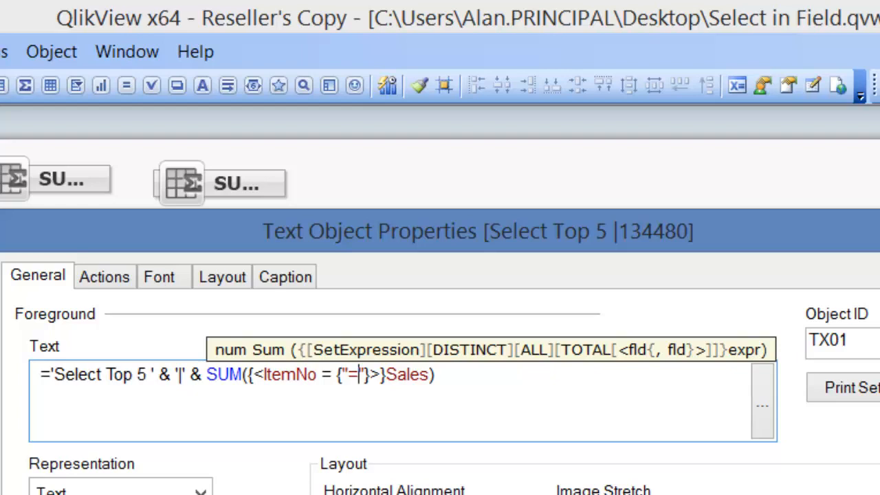
text(=IF(AGGR(RANK(Sum ({1}Sales)),ItemNo) <=5,ItemNo)"}>}Sa)
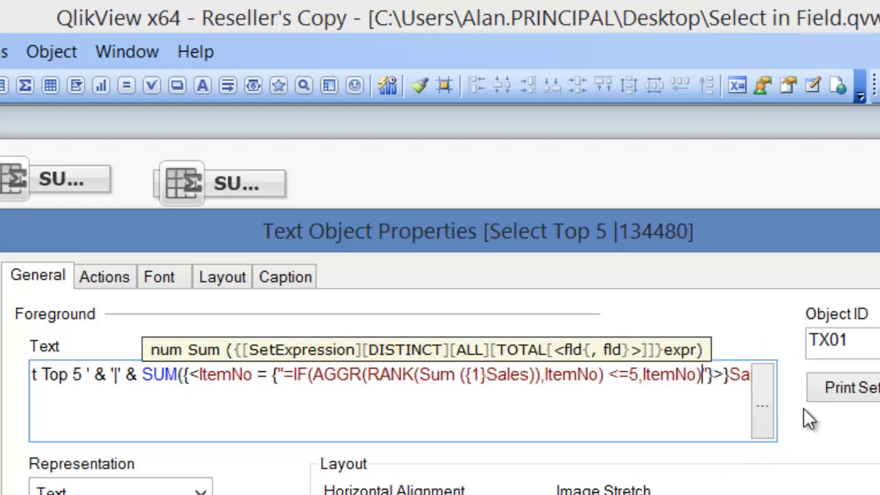
click(762, 405)
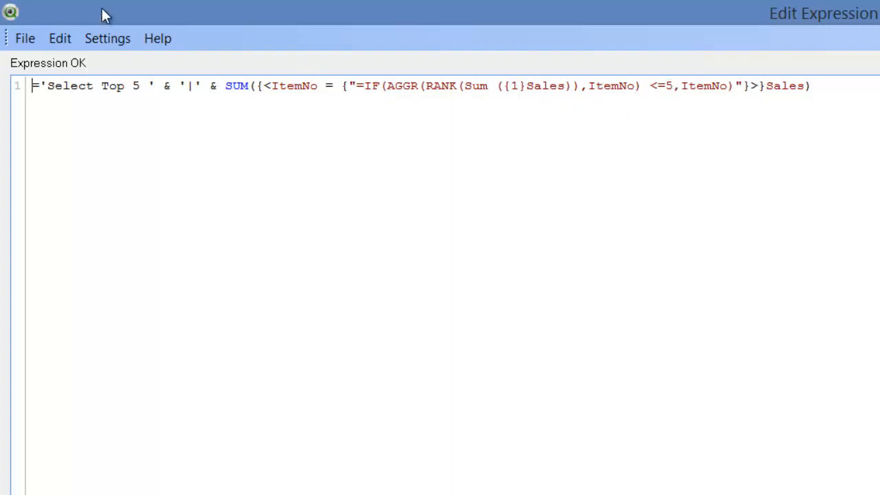
mouse_move(237, 193)
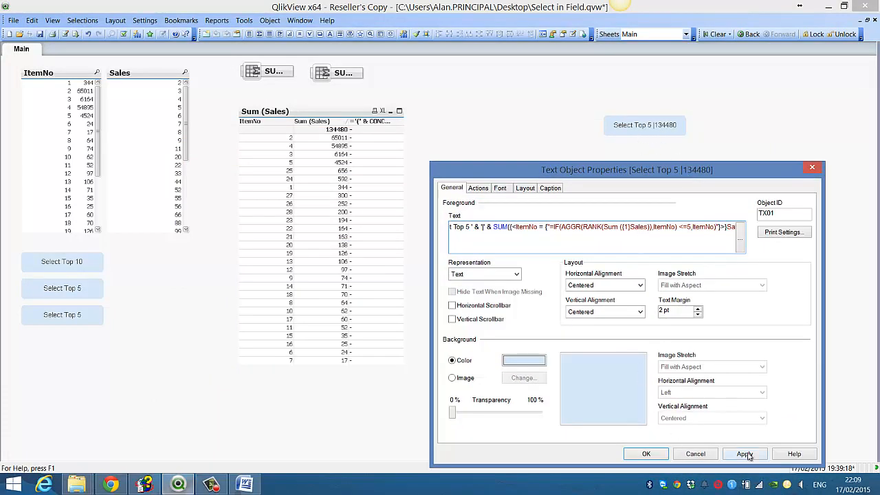
Step: Apply the formula so the label reads 131250, then select the top five items to match the chart total
click(745, 454)
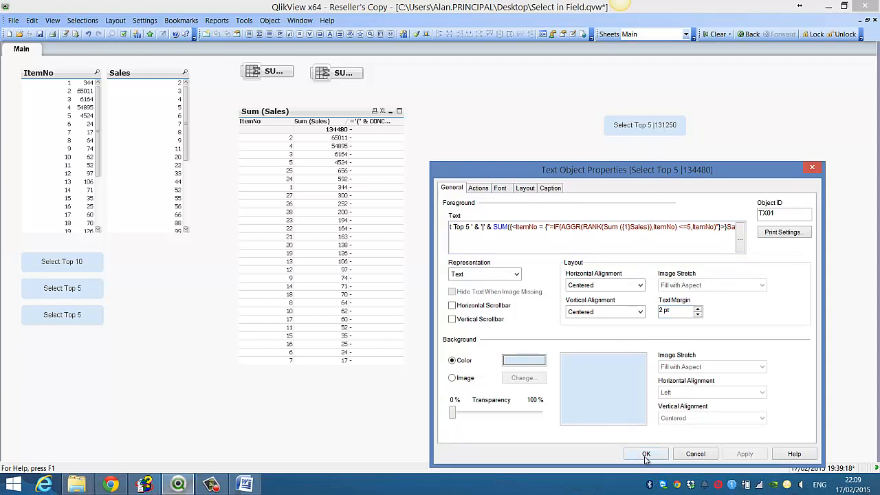
click(647, 454)
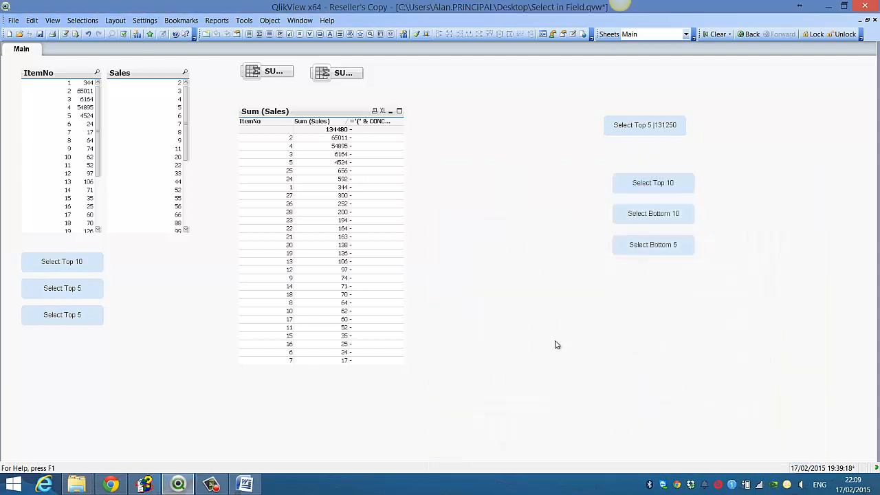
drag(264, 138, 264, 179)
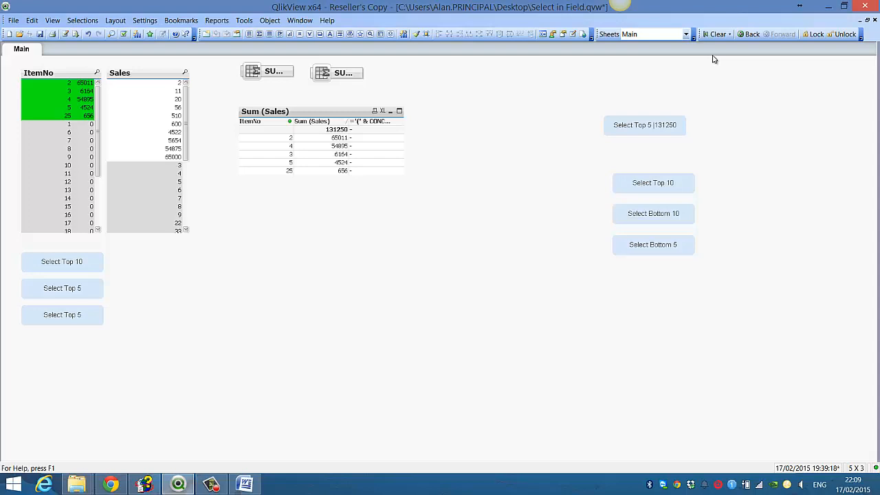
click(644, 124)
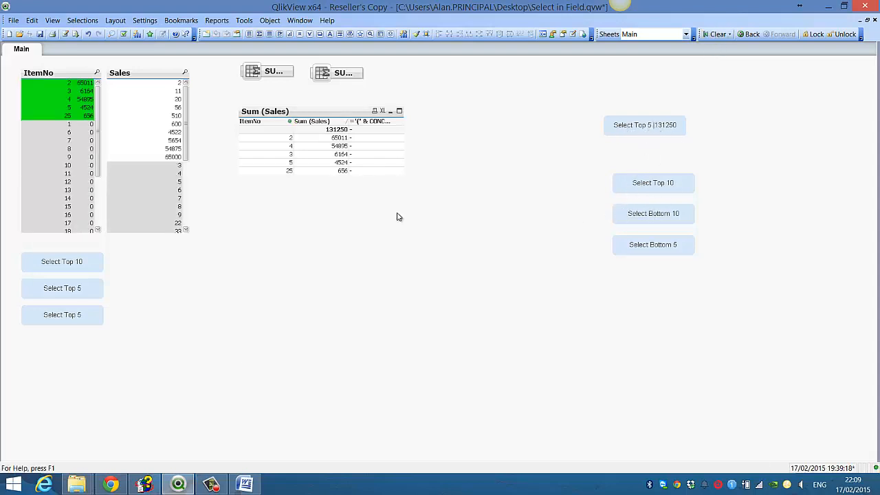
mouse_move(714, 63)
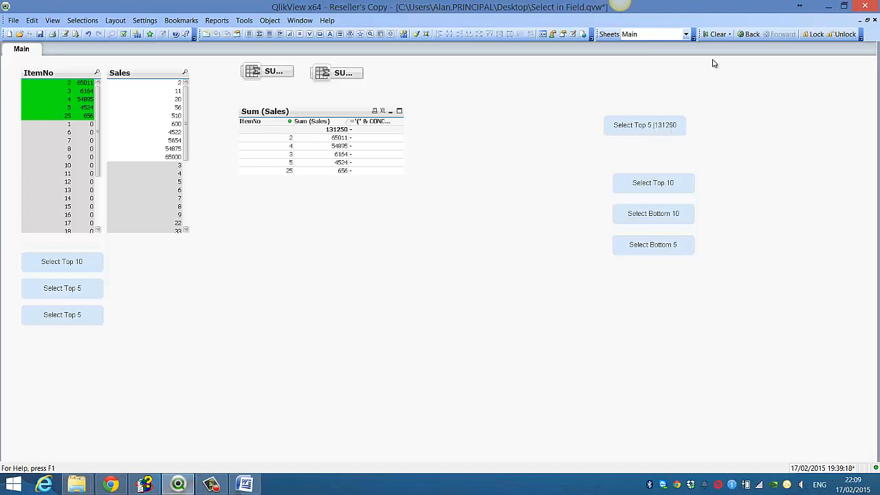
Step: Wrap the label's total in NUM(...,'#,##0') so it reads 131,250
right_click(643, 123)
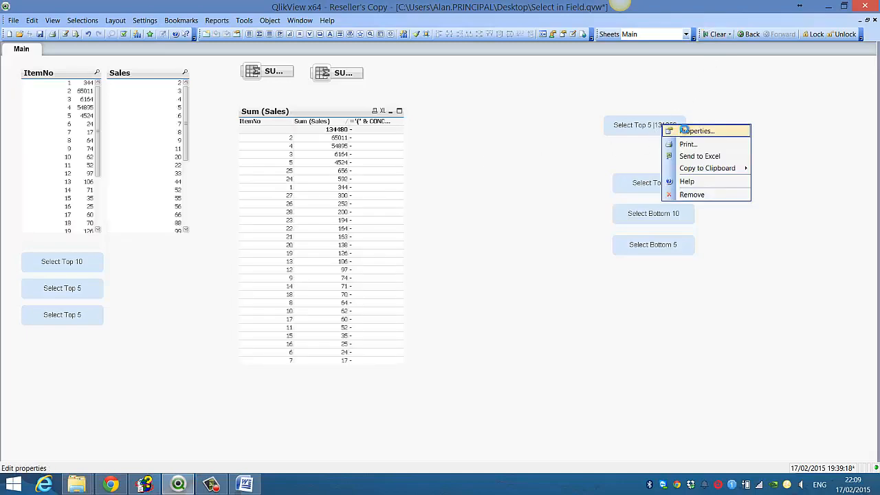
click(696, 131)
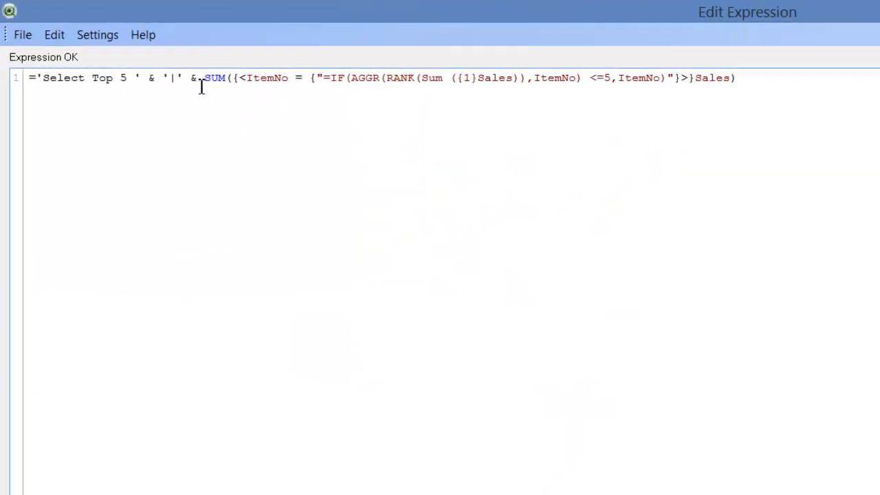
text(NUM()
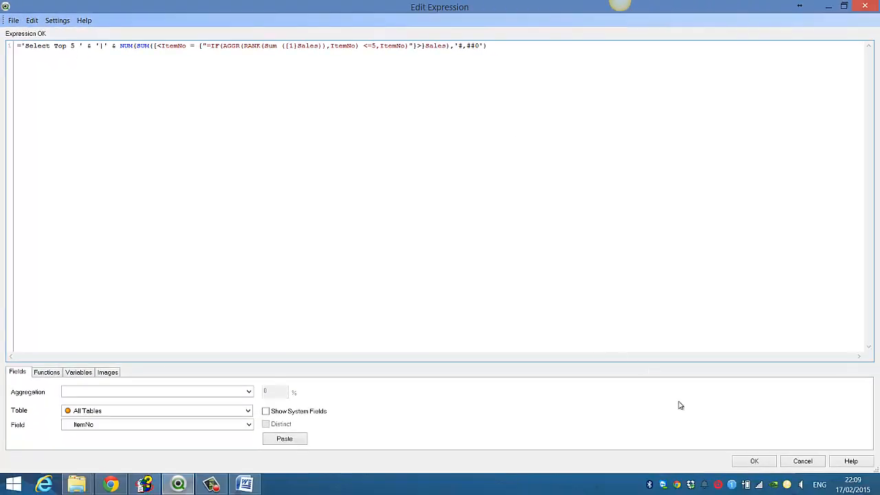
click(753, 460)
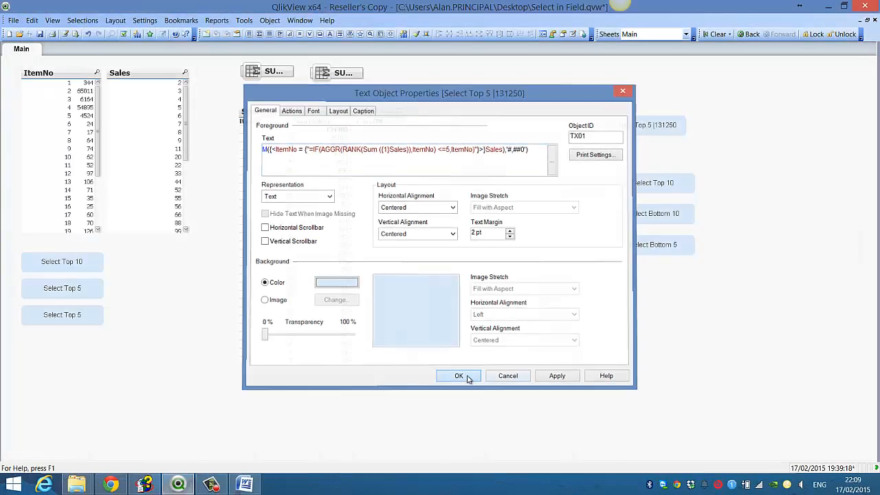
click(459, 376)
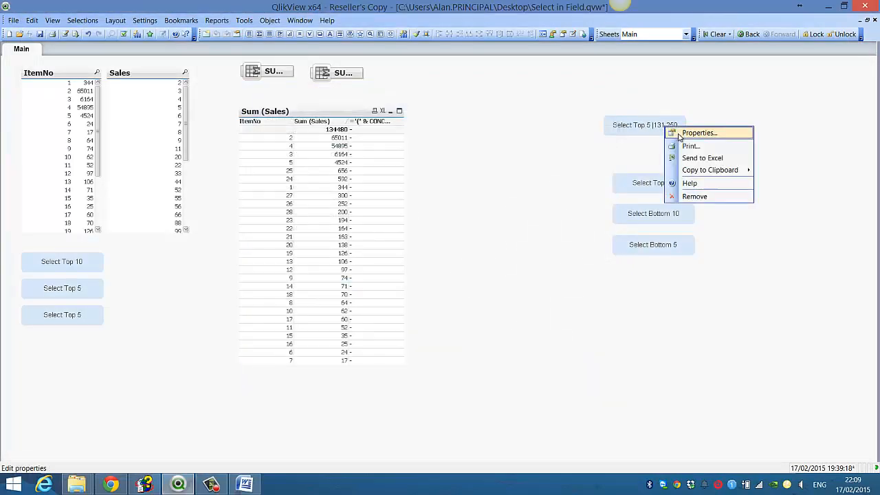
Step: Review the finished expression, then select the top five items while the label keeps showing 131,250
click(699, 132)
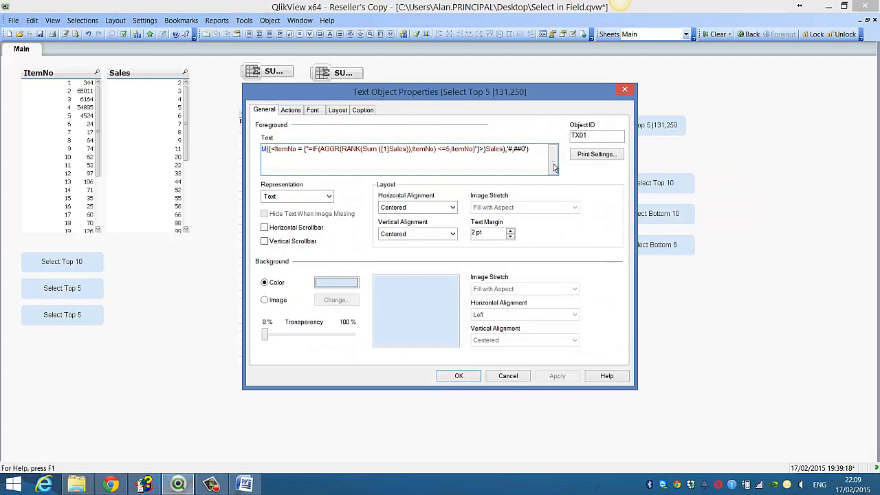
click(553, 160)
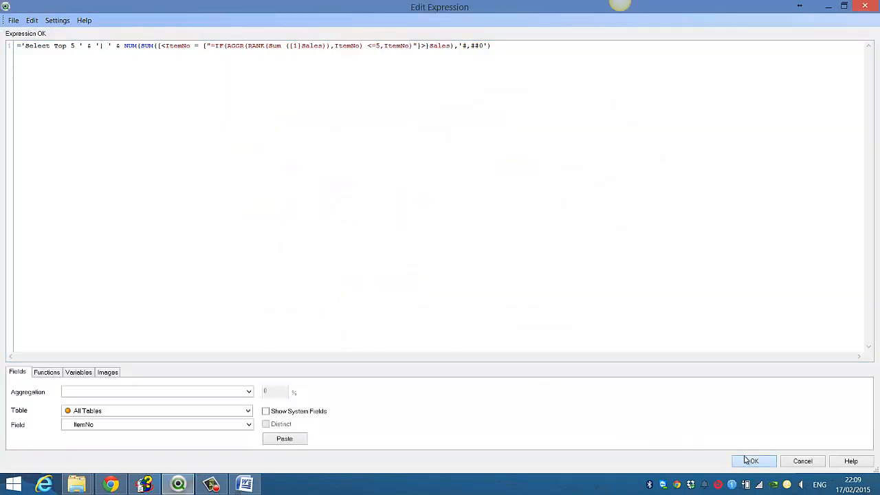
click(754, 461)
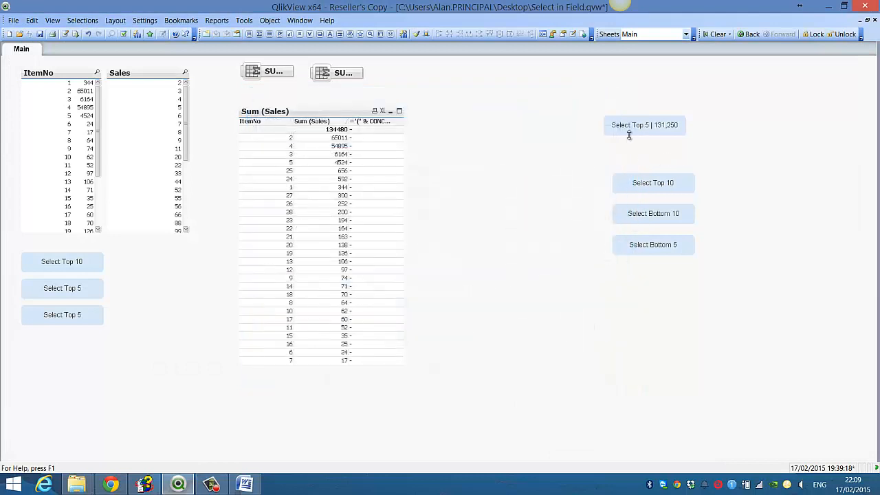
mouse_move(671, 162)
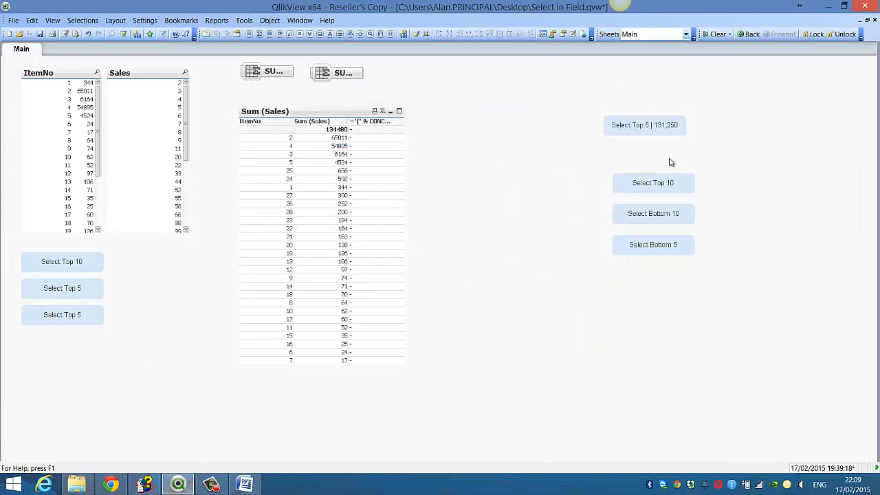
click(644, 123)
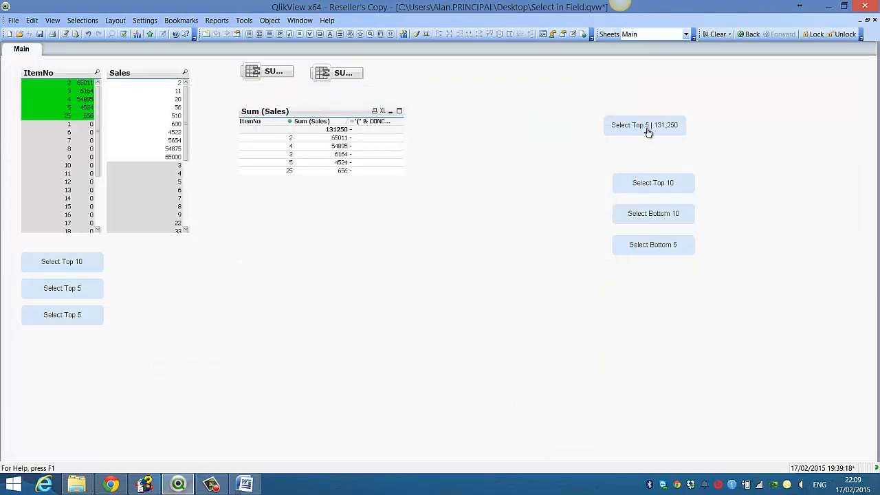
mouse_move(688, 132)
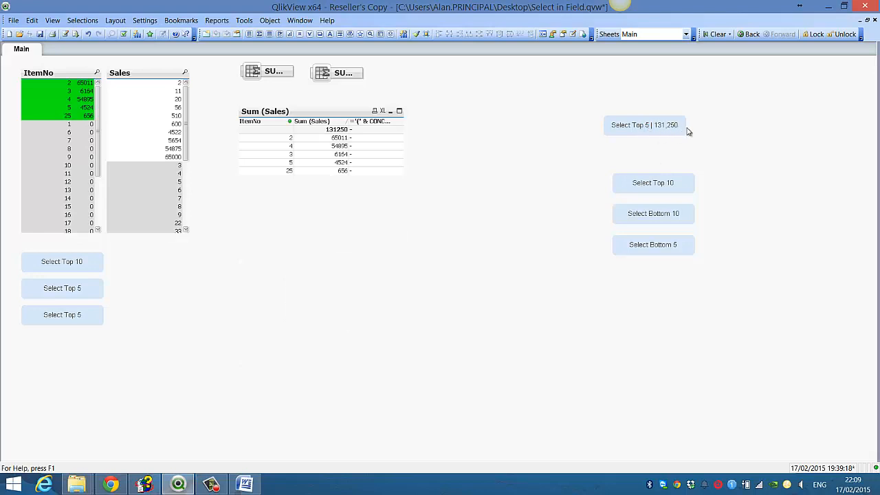
mouse_move(218, 471)
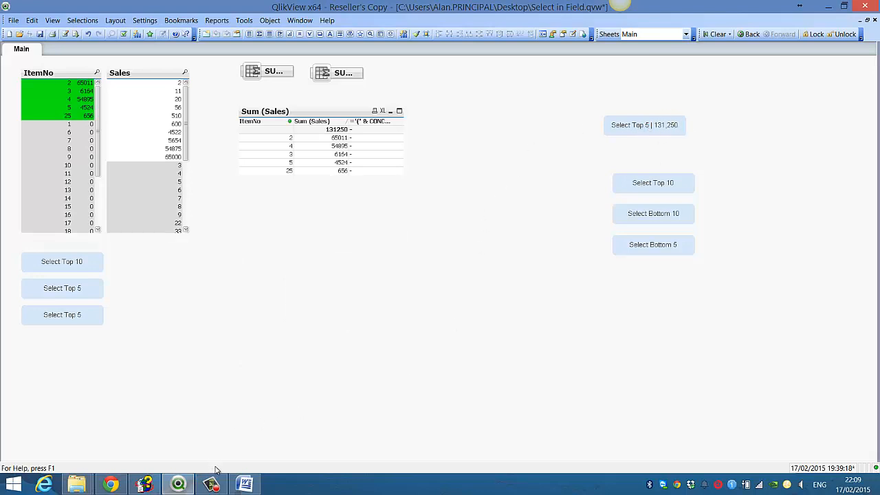